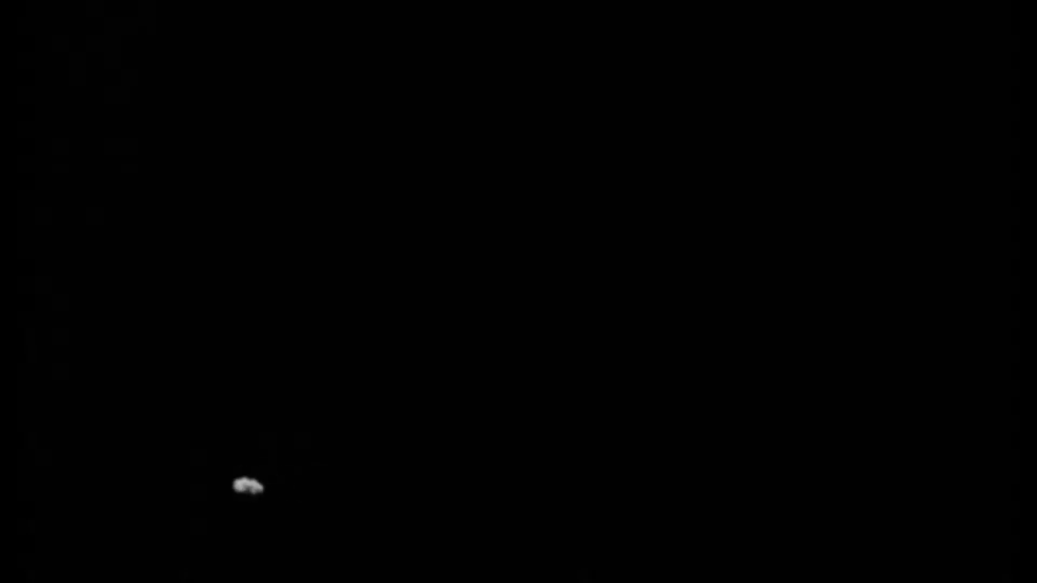
mouse_move(205, 545)
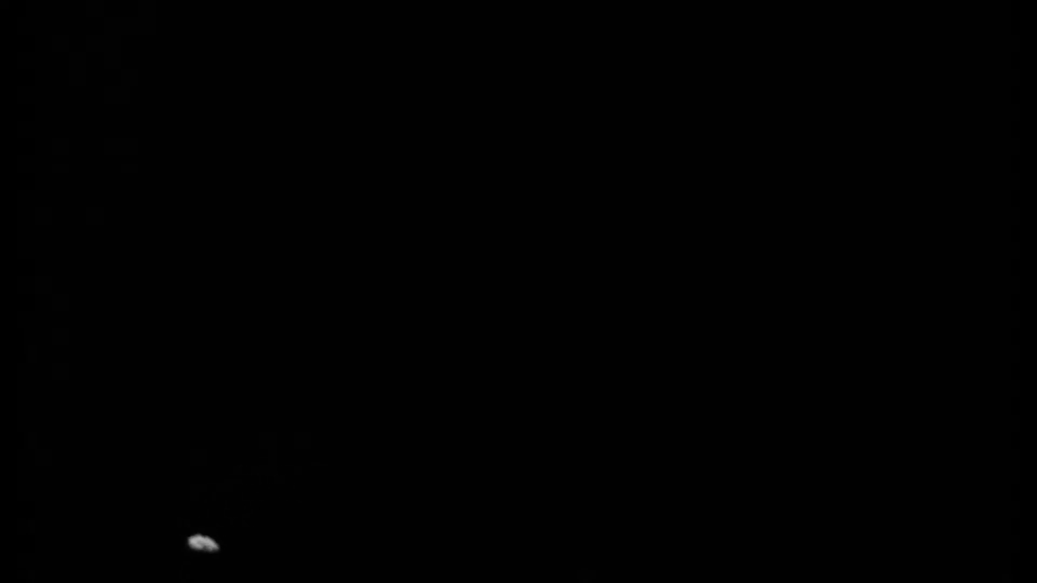